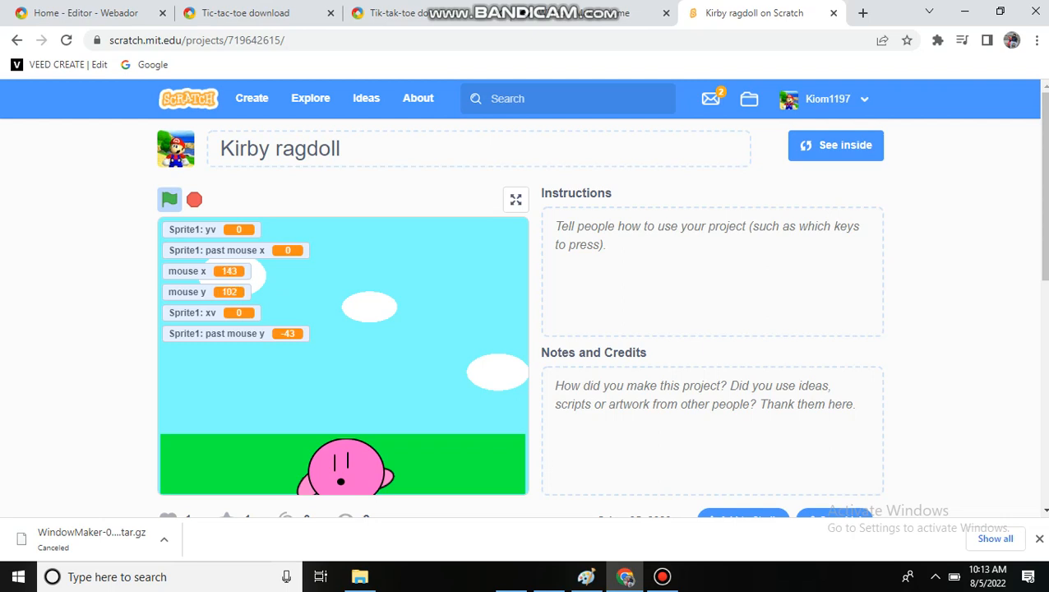
Step: Play the Kirby ragdoll project fullscreen, then return to the project page
click(516, 199)
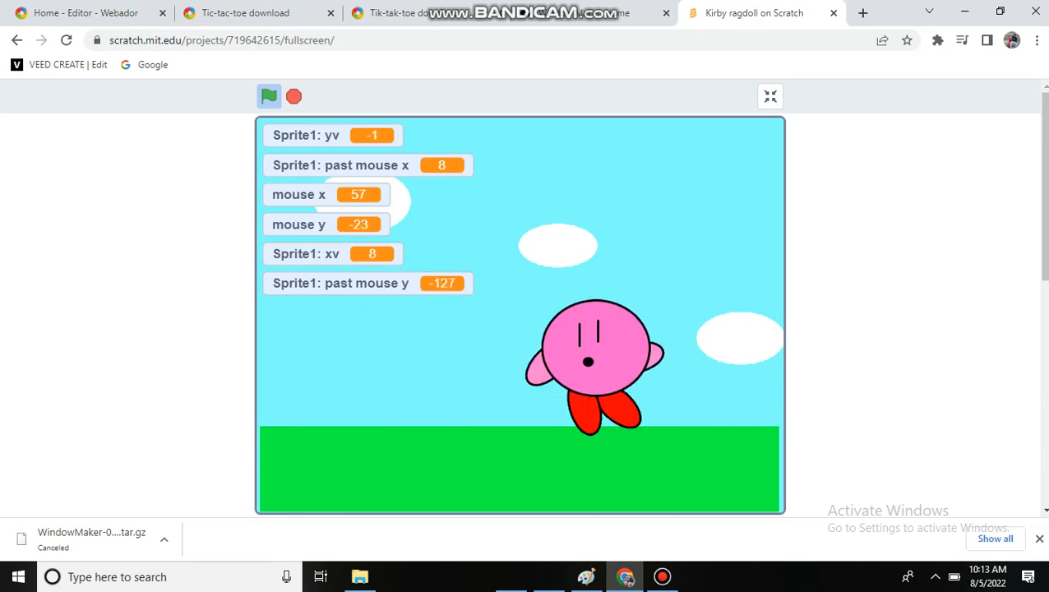
mouse_move(649, 296)
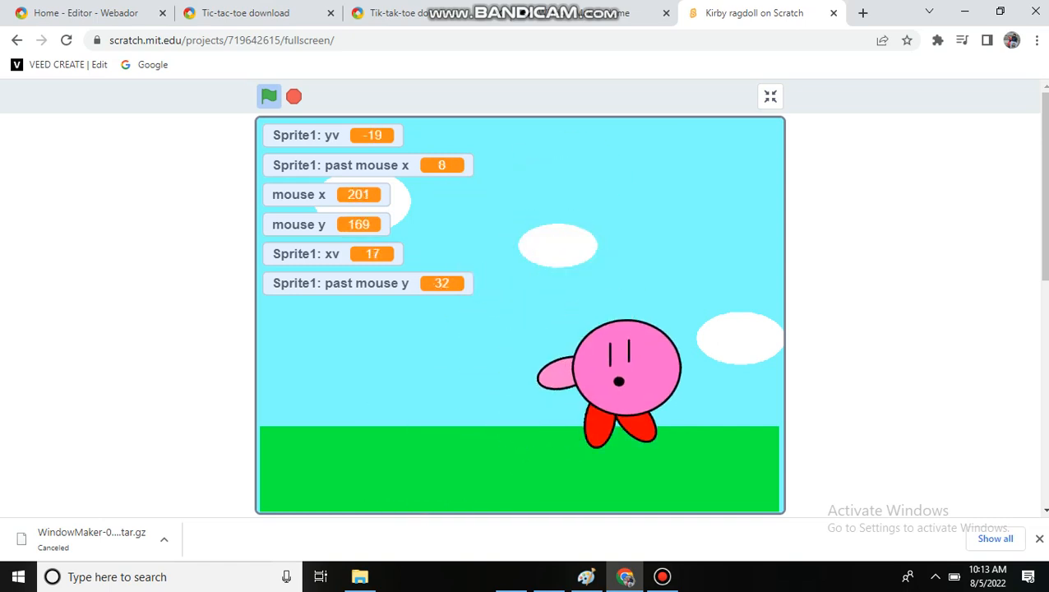
click(770, 96)
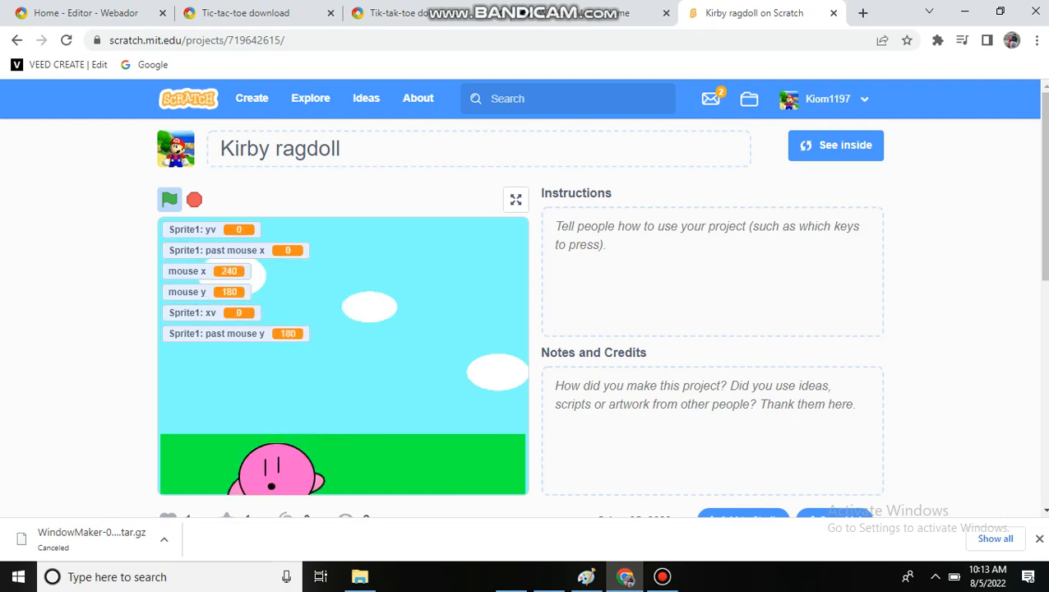
Step: Bring the project into the Scratch editor via See inside
click(835, 145)
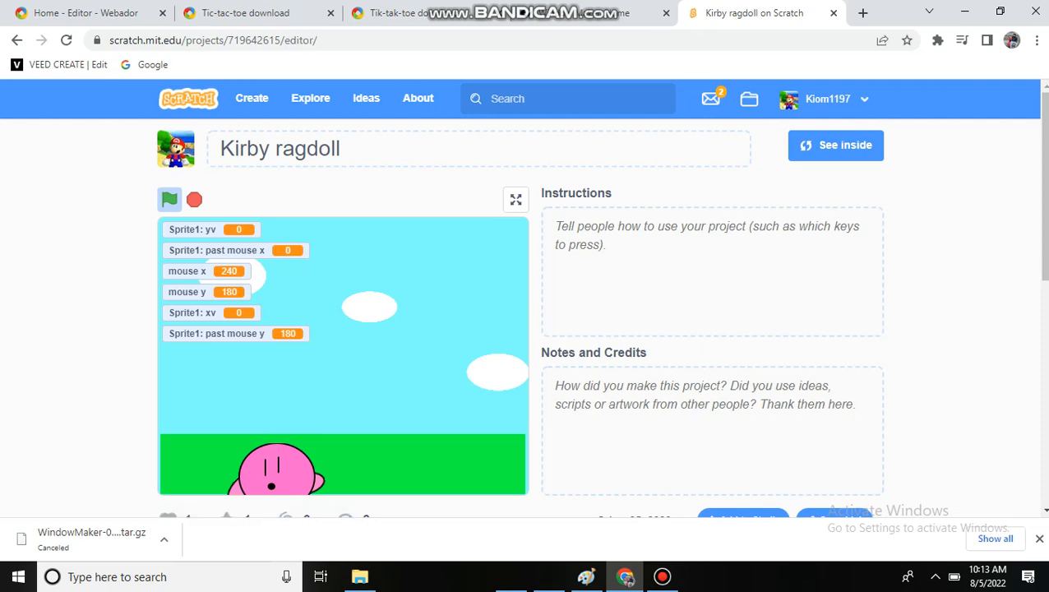
click(835, 145)
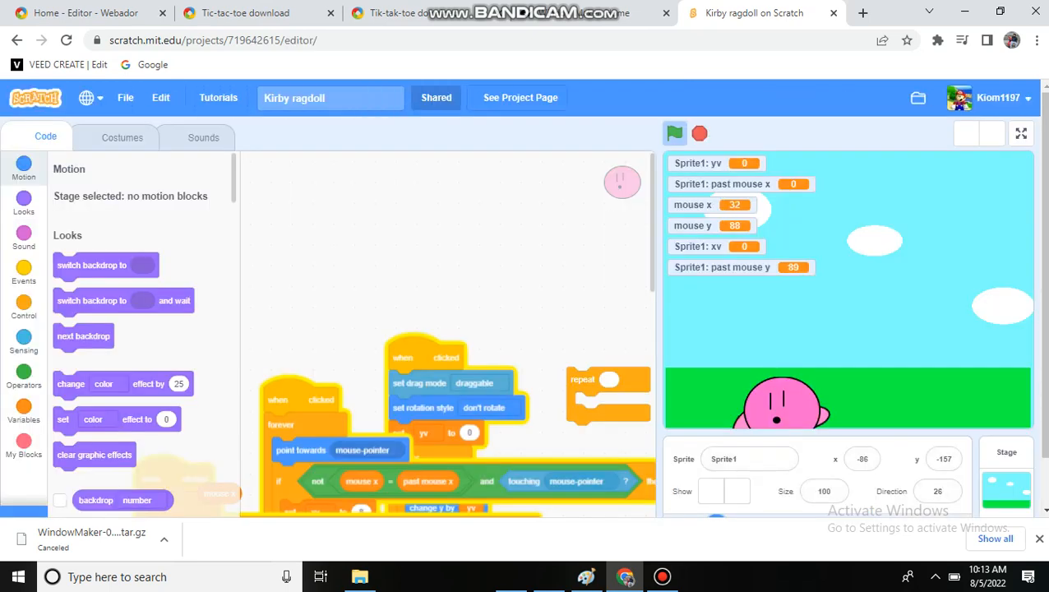
click(23, 167)
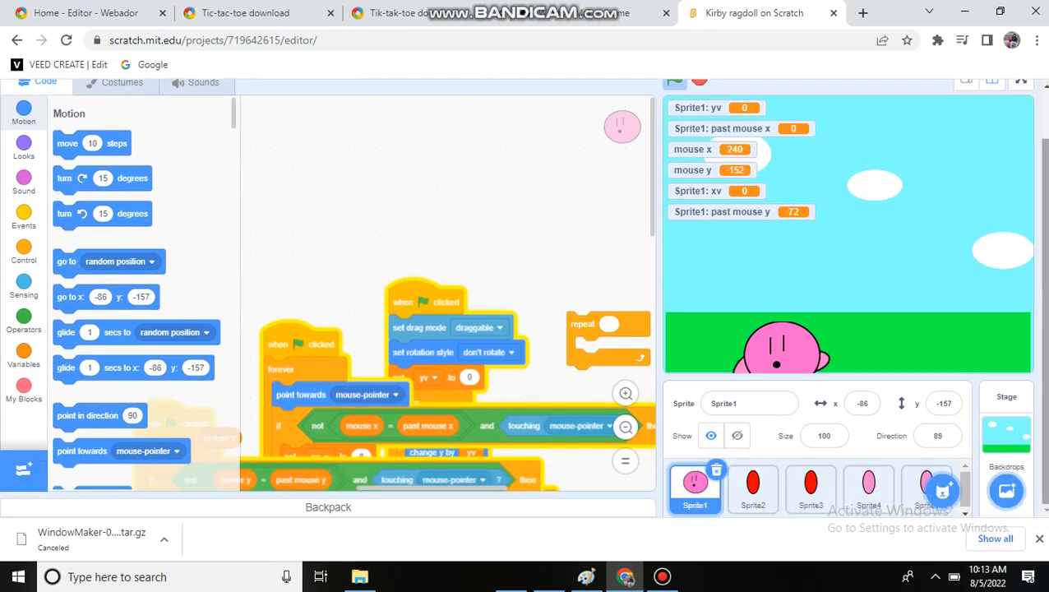
Step: Look through Sprite2's script, then return to Sprite1's code
click(753, 491)
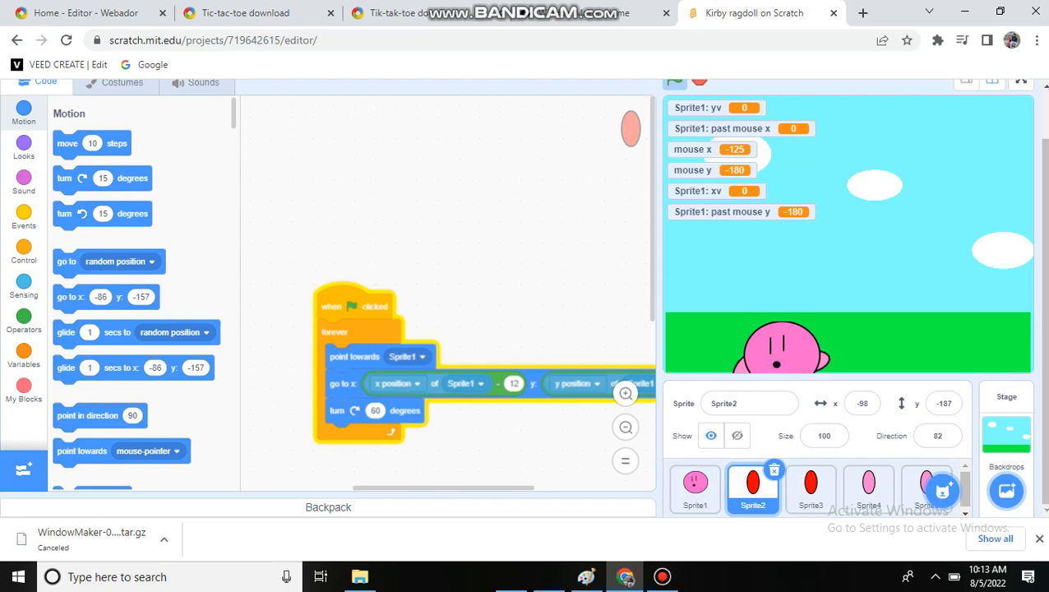
drag(354, 362, 310, 316)
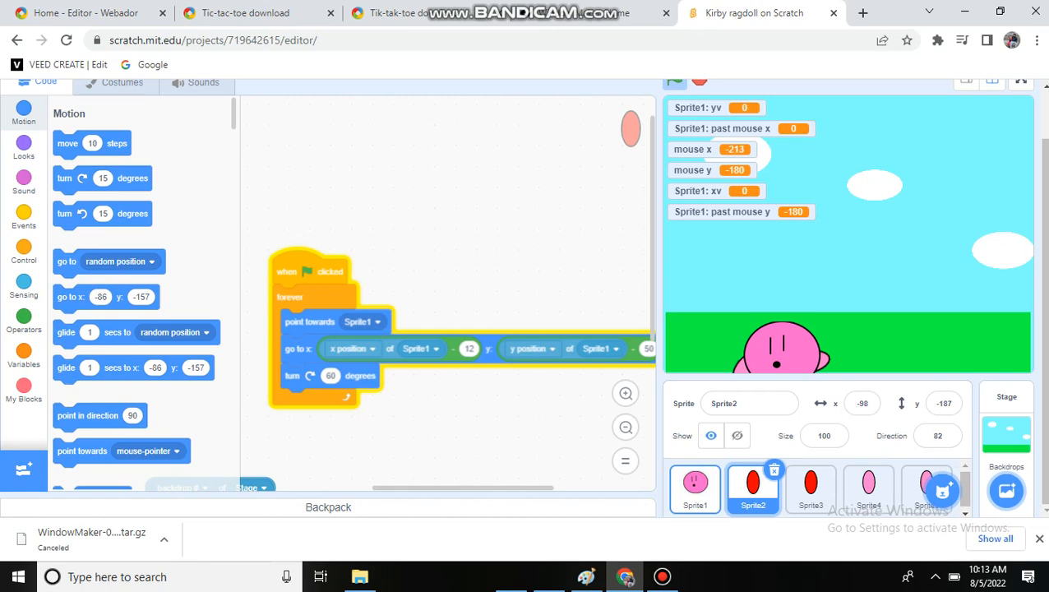
click(694, 485)
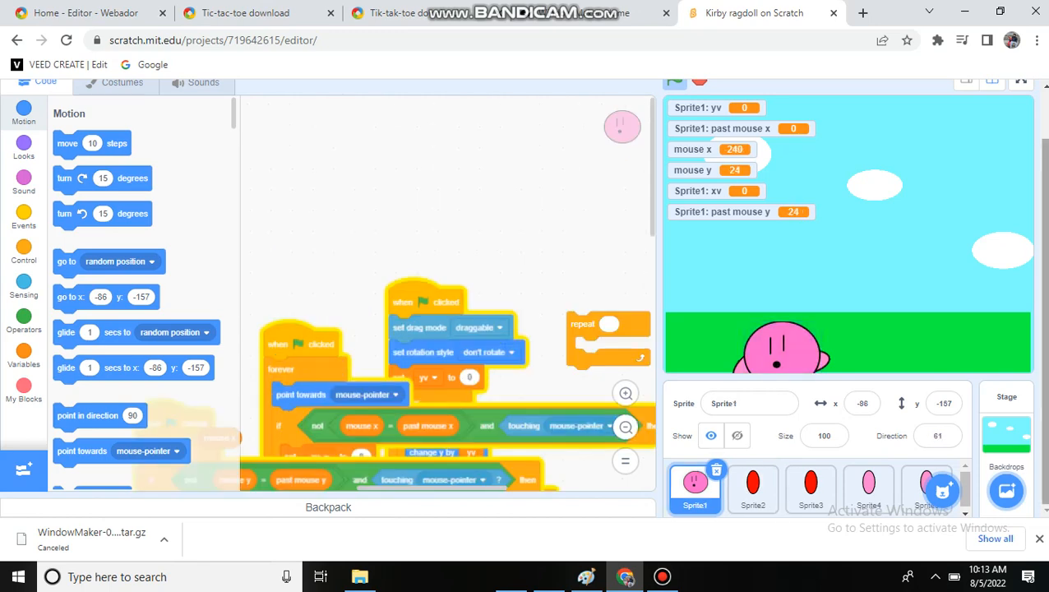